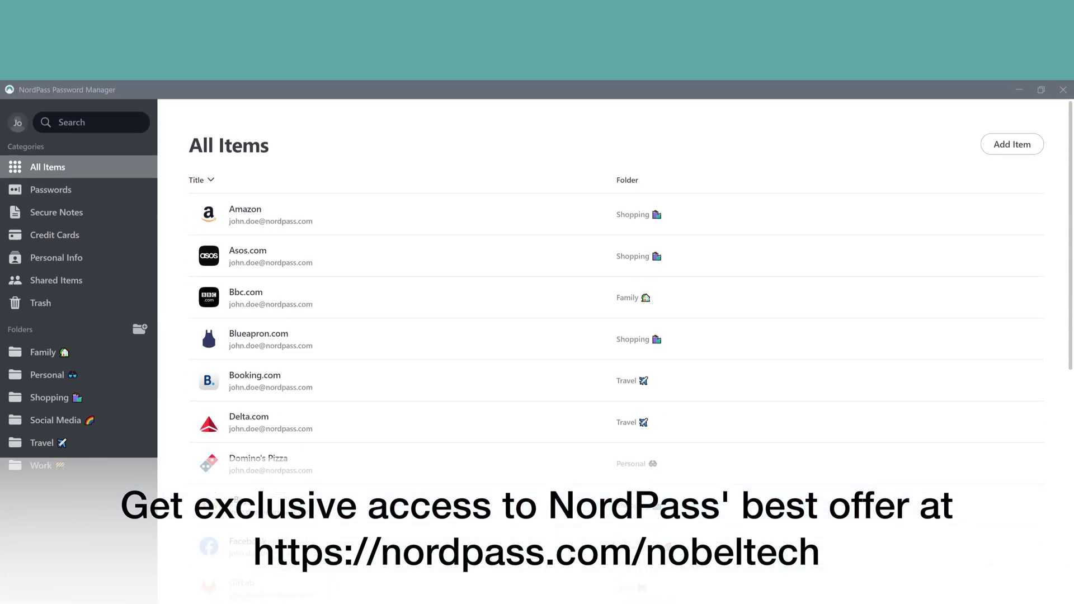
Scroll the saved passwords, accept the Use Password suggestion, then view Password Generator and Credit Cards.
left_click(50, 110)
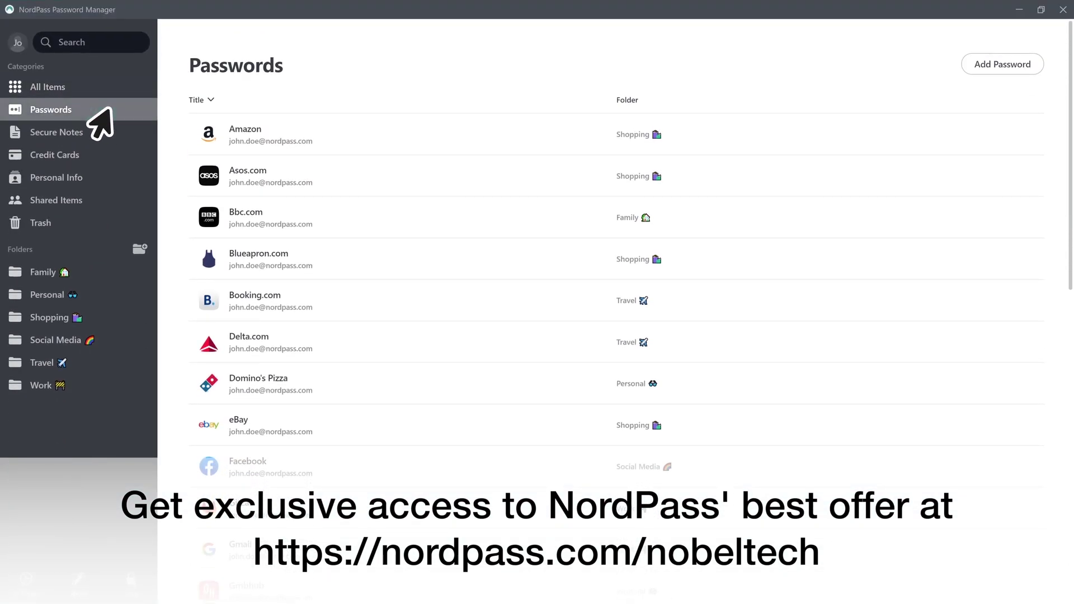
scroll("down", 3)
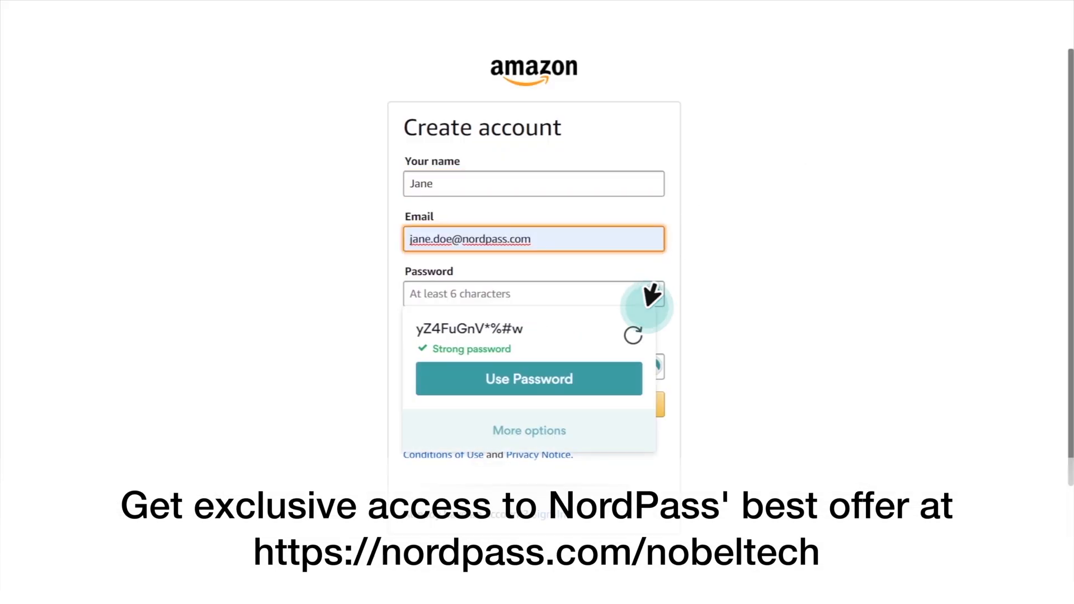
left_click(632, 335)
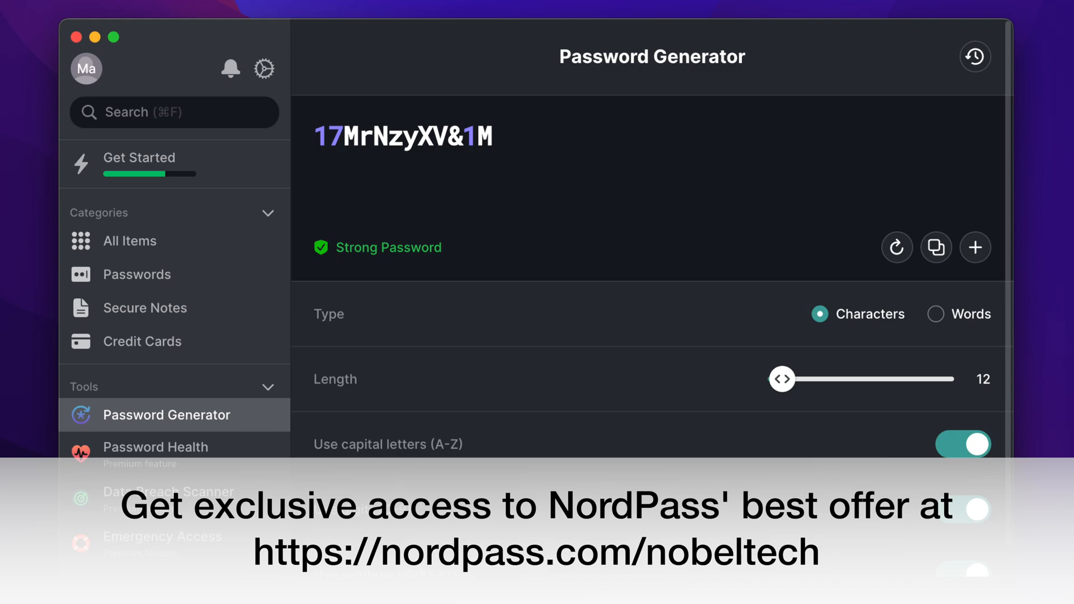
left_click(142, 341)
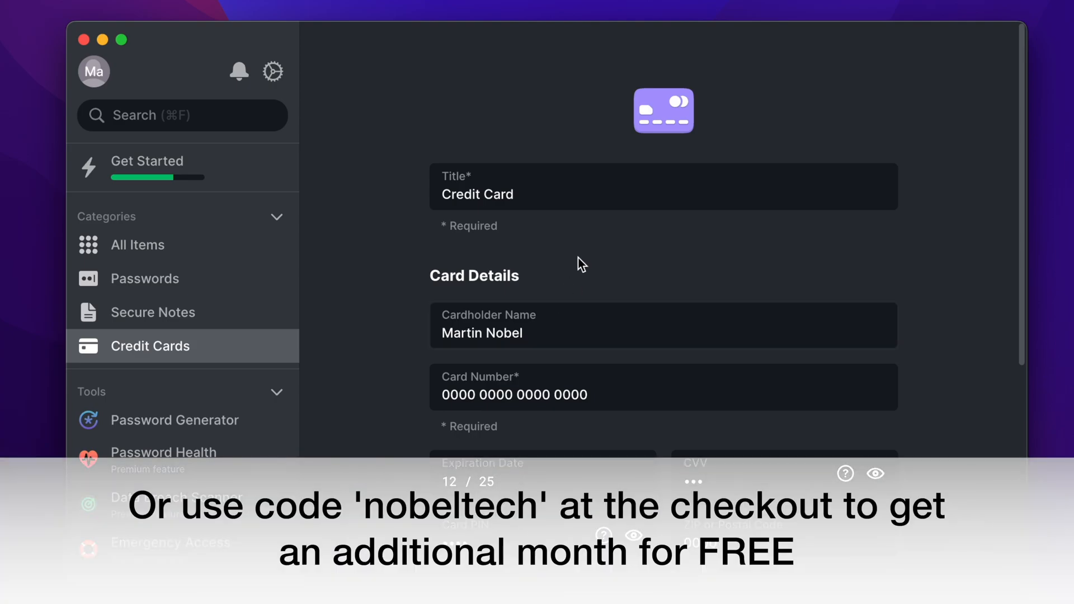
left_click(198, 490)
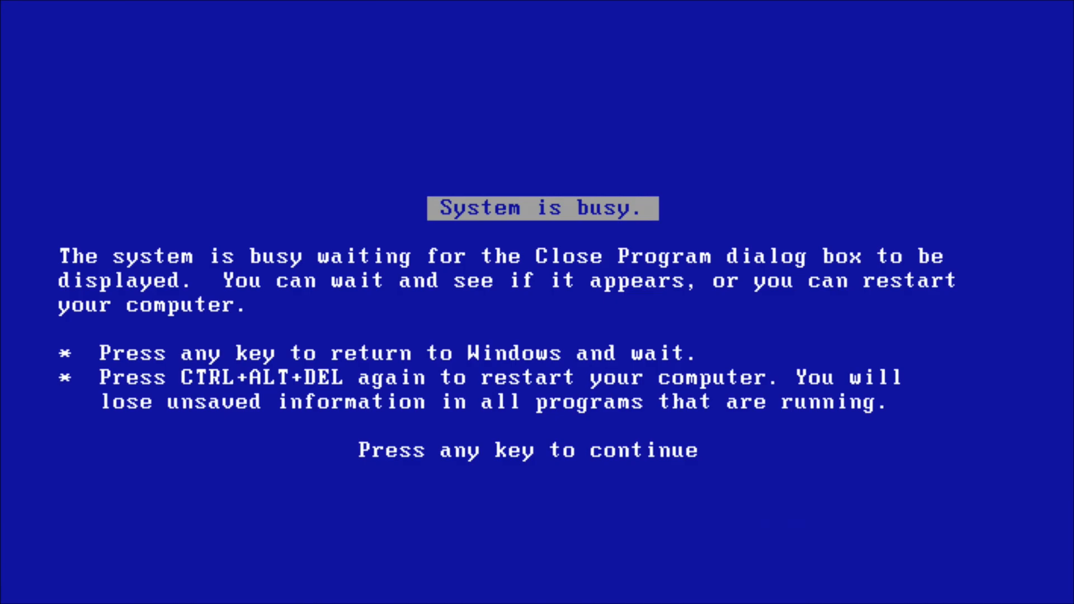
Advance past System is busy to the 'An error has occurred' screen with 0E : 016F : BFF9B3D4.
key("space")
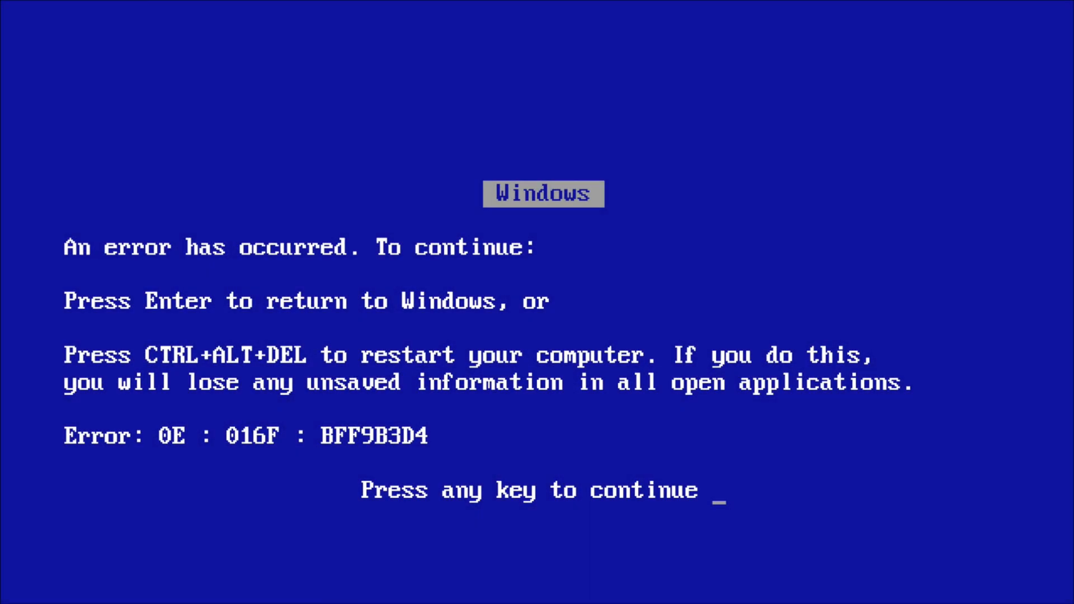